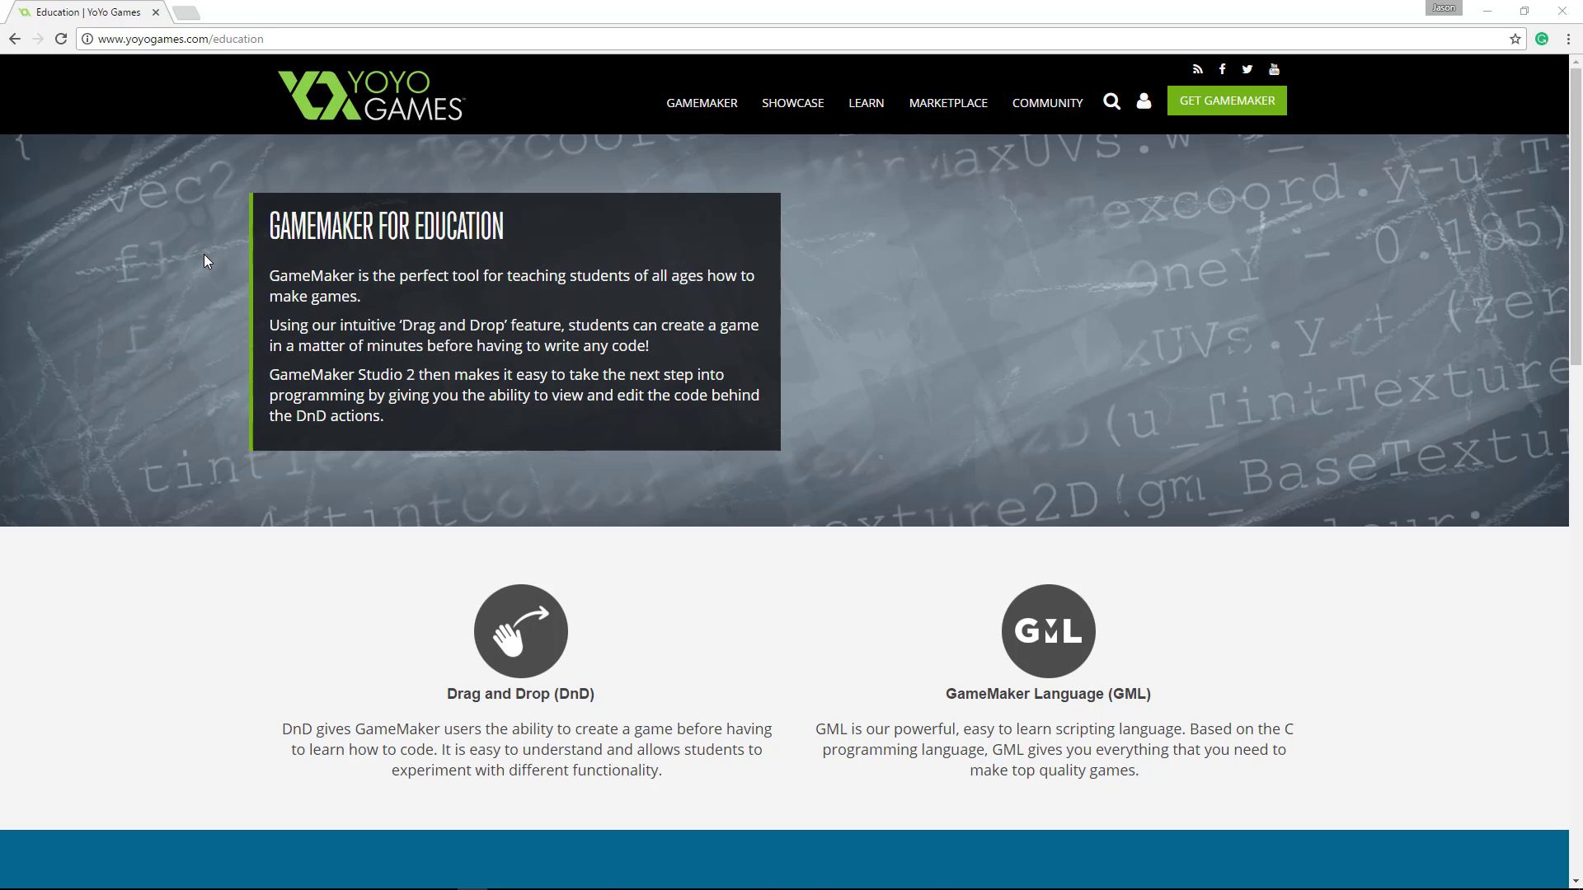
# Scroll past the purchase steps to the System Requirements and the start of the licence table.
pyautogui.scroll(-3)
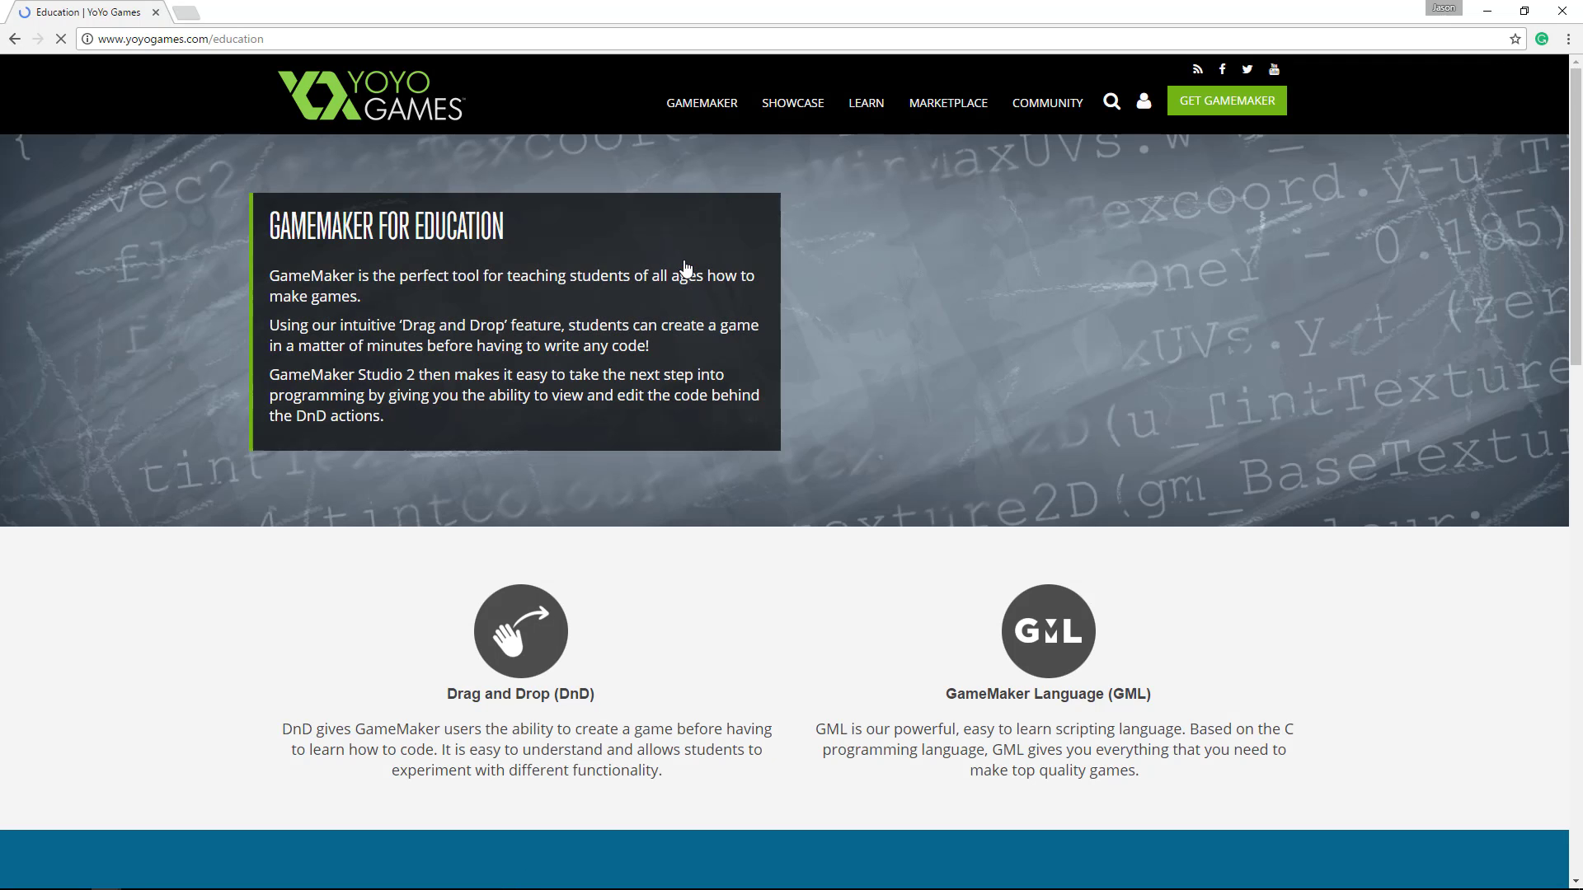
pyautogui.scroll(-3)
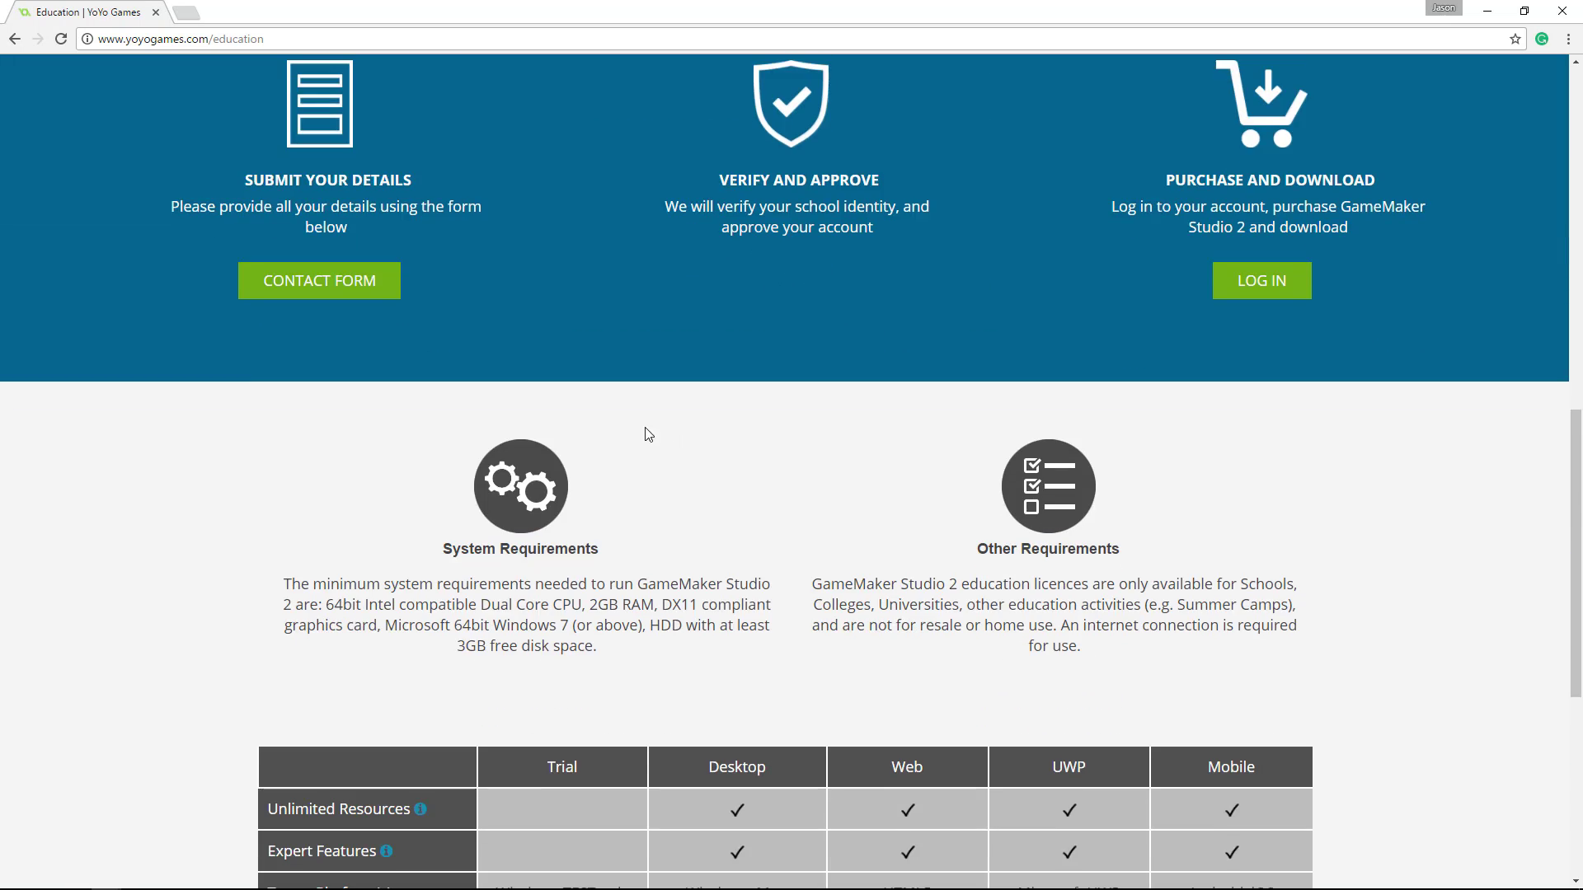
# Scroll so the full Trial/Desktop/Web/UWP/Mobile table and per-seat price row are visible.
pyautogui.scroll(-3)
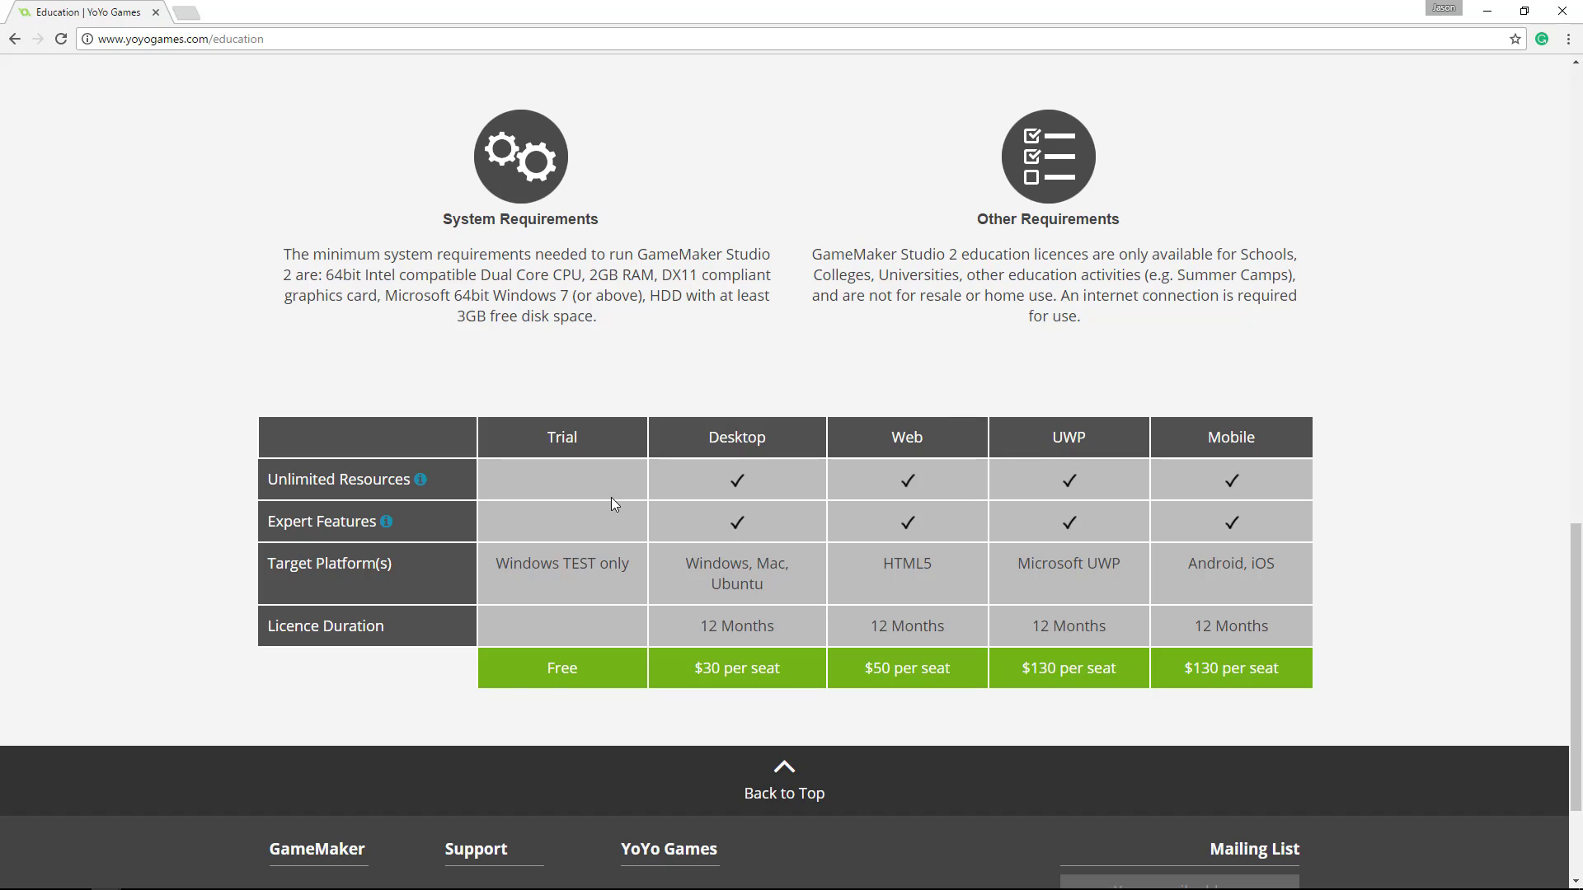
pyautogui.moveTo(546, 417)
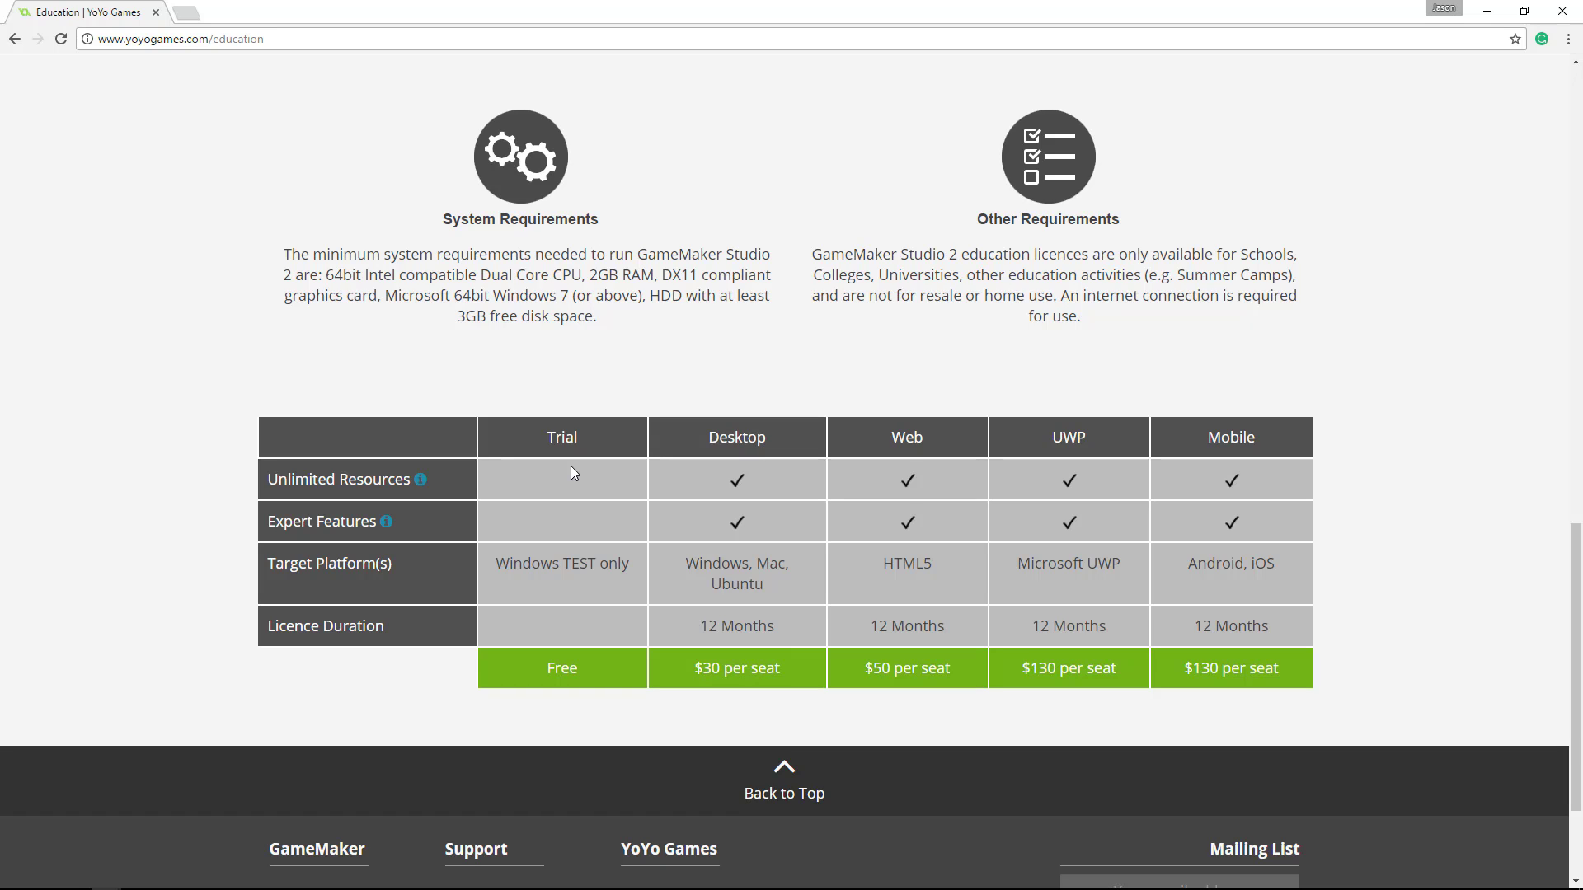
pyautogui.moveTo(780, 379)
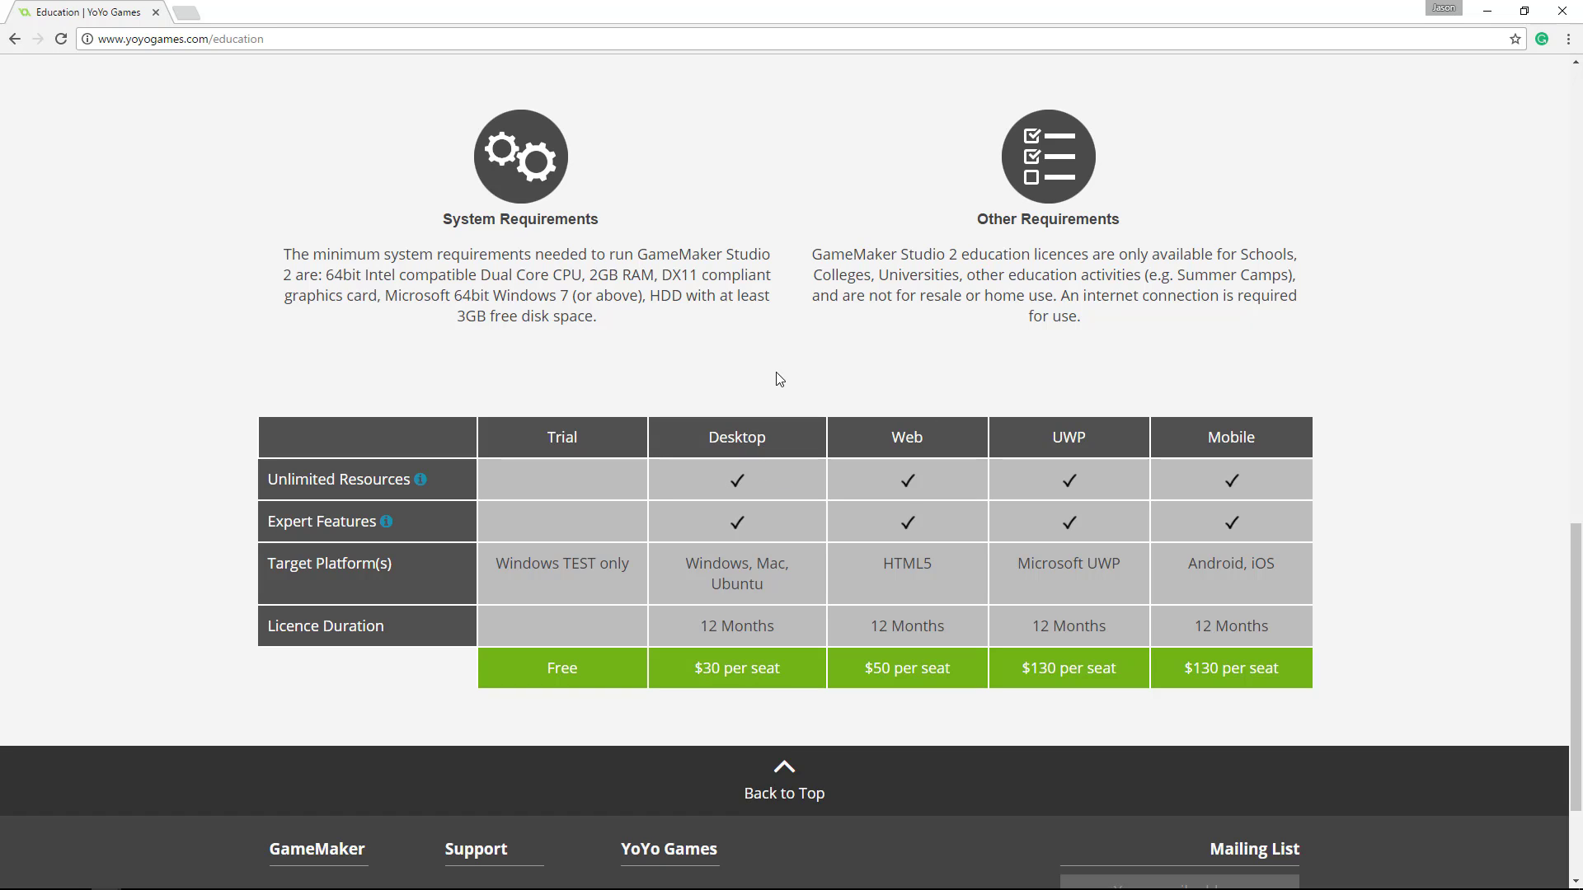
pyautogui.moveTo(1174, 345)
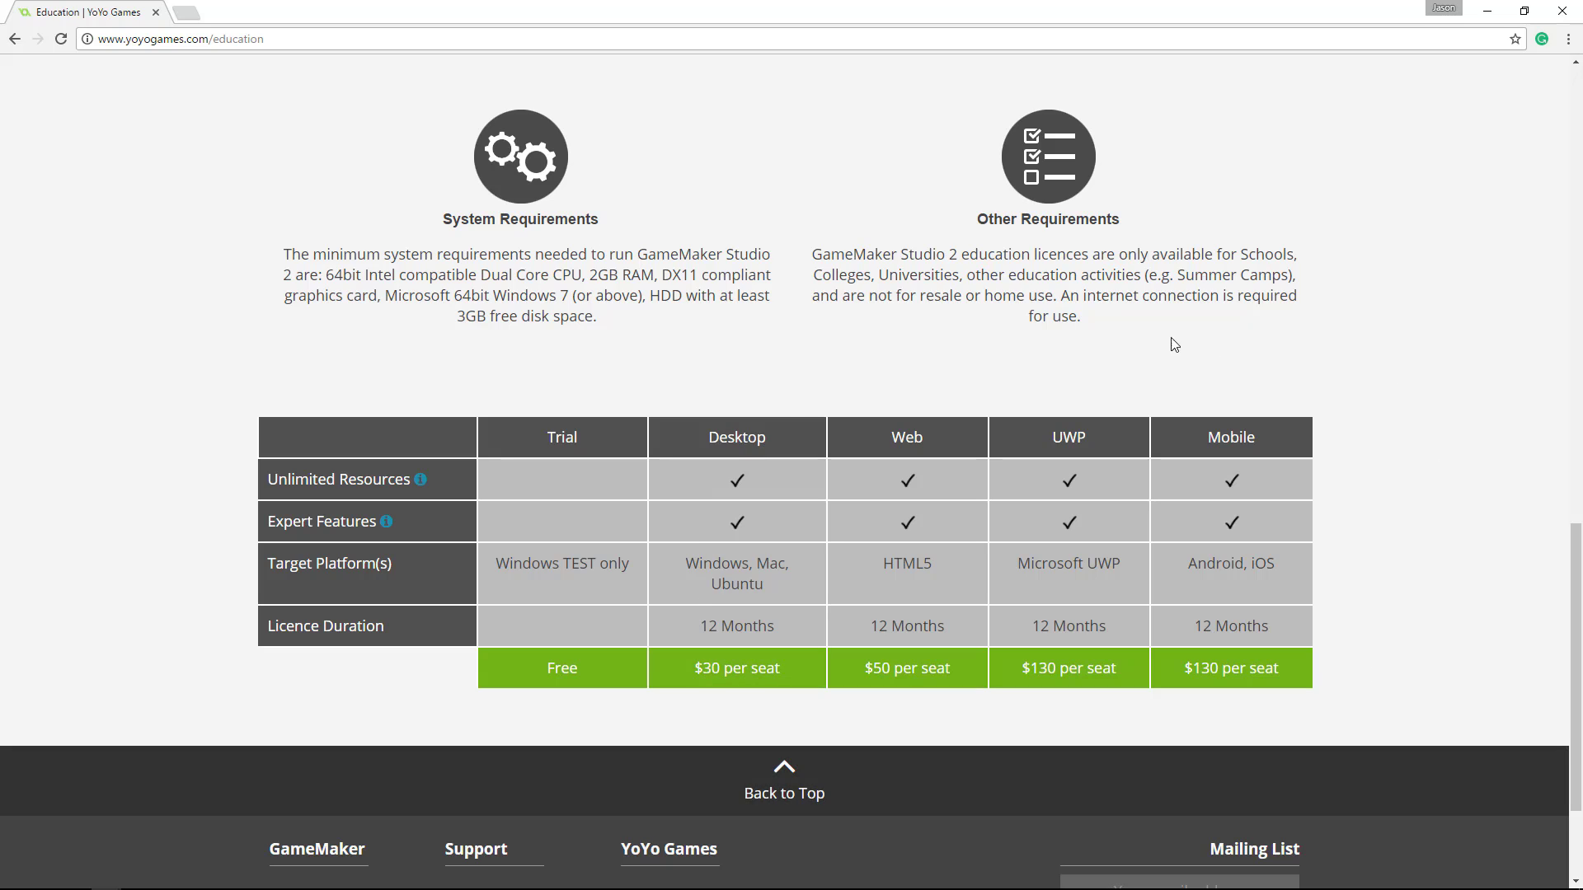
pyautogui.moveTo(1398, 406)
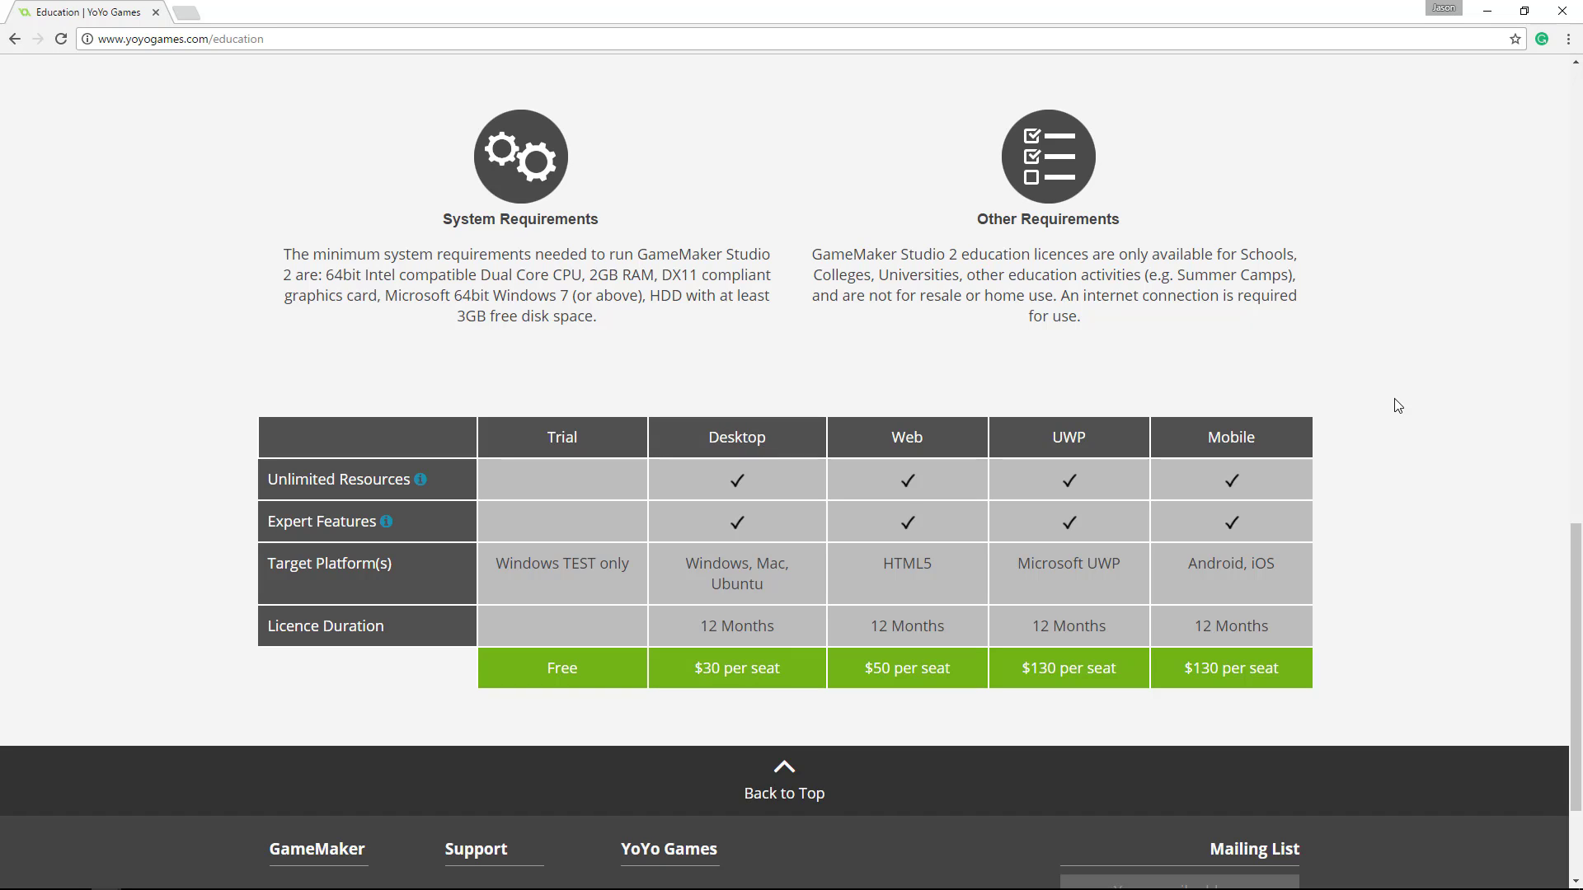
pyautogui.moveTo(1309, 361)
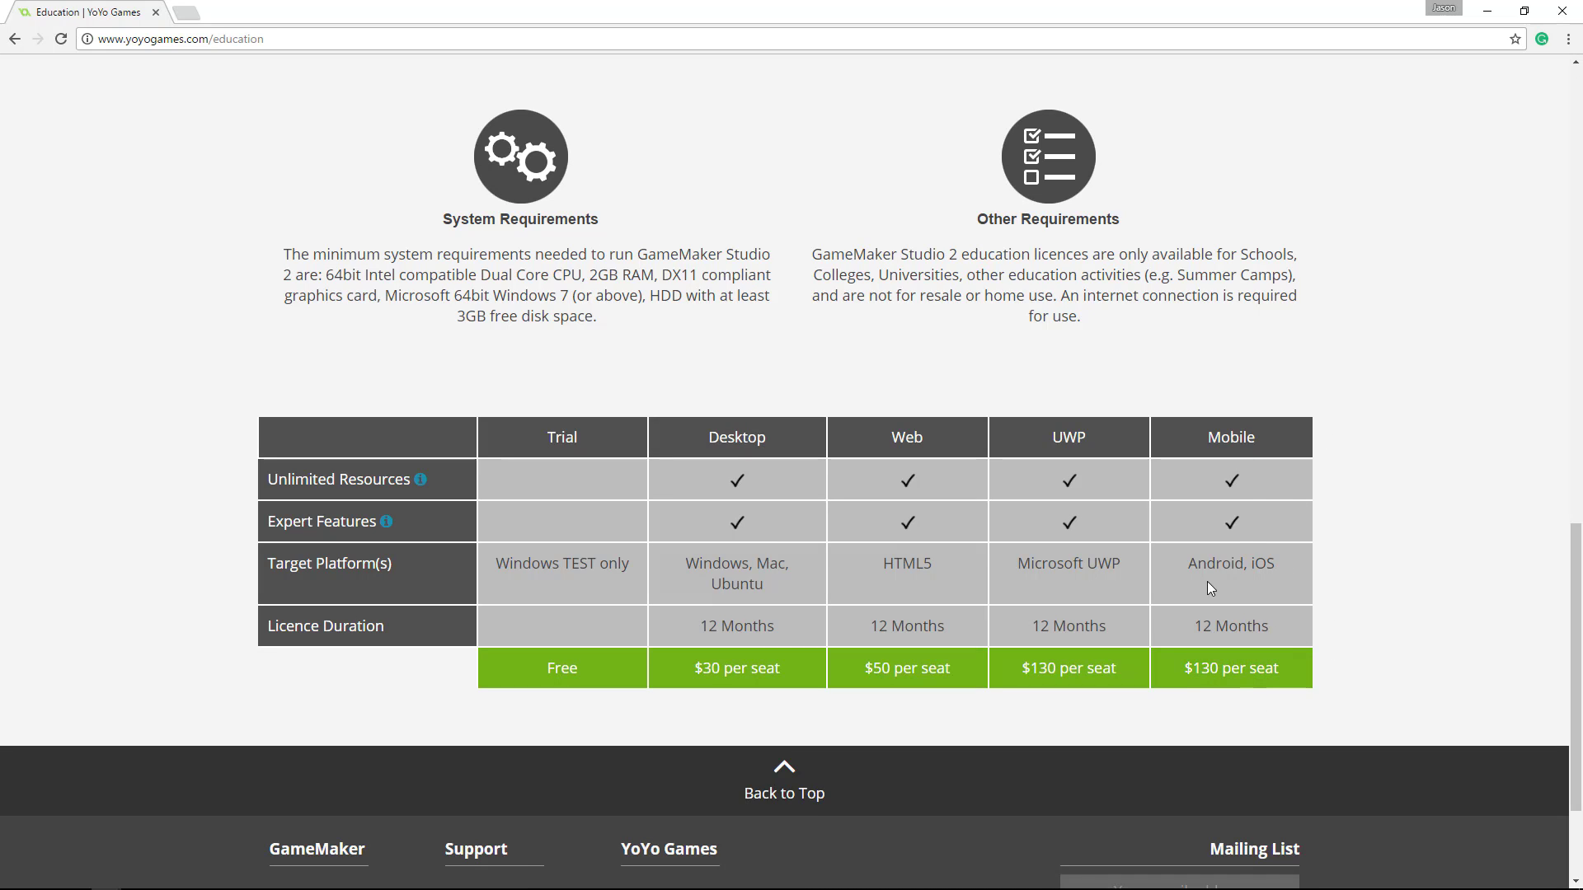
pyautogui.moveTo(1219, 566)
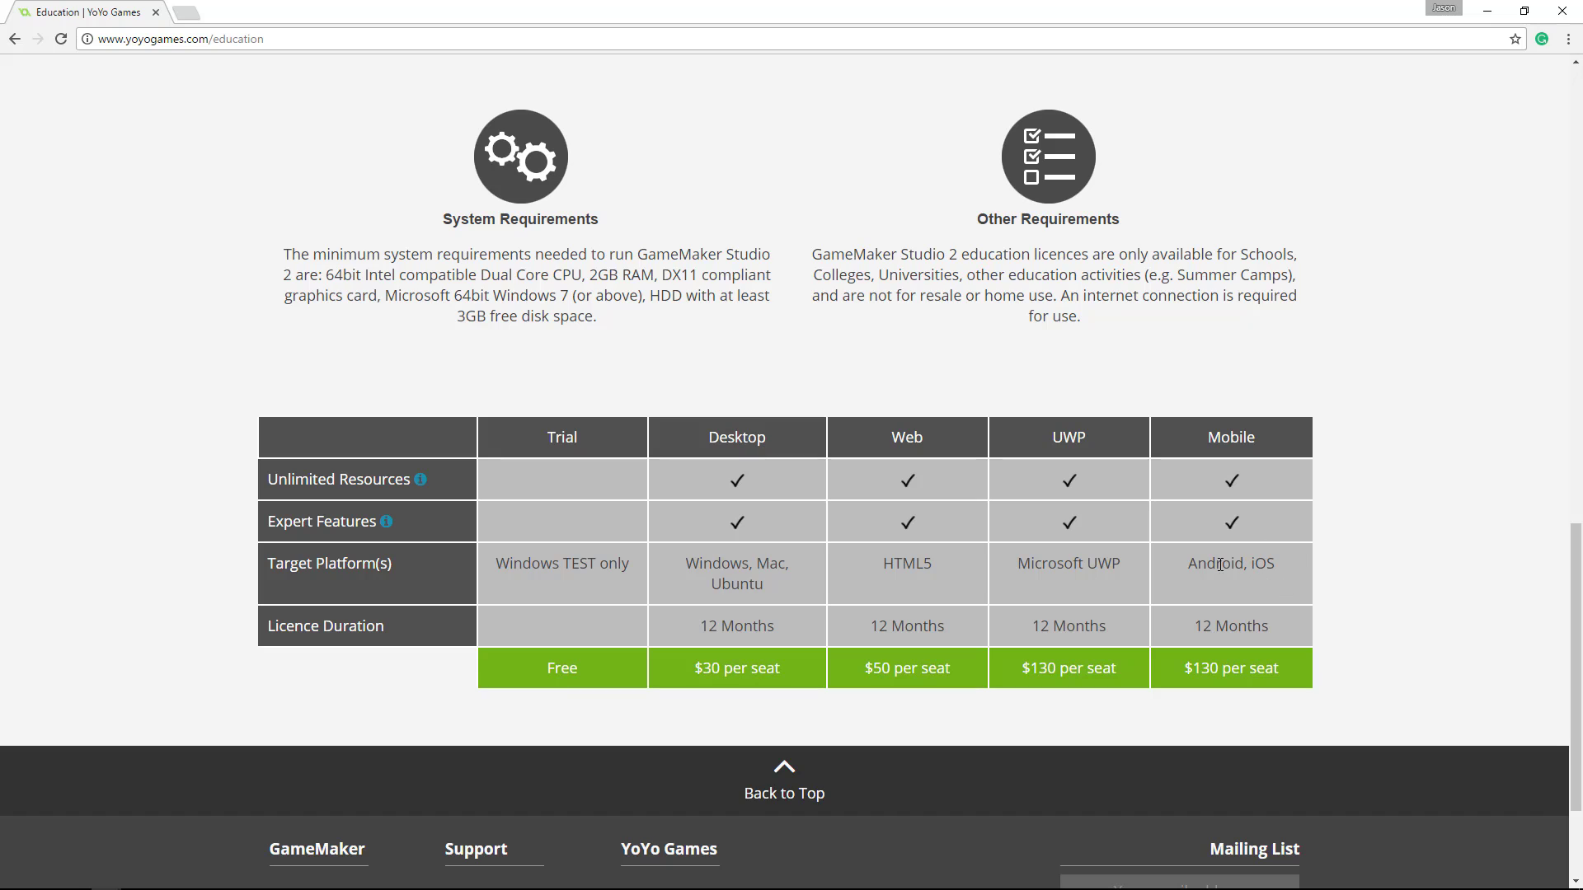
pyautogui.moveTo(1232, 564)
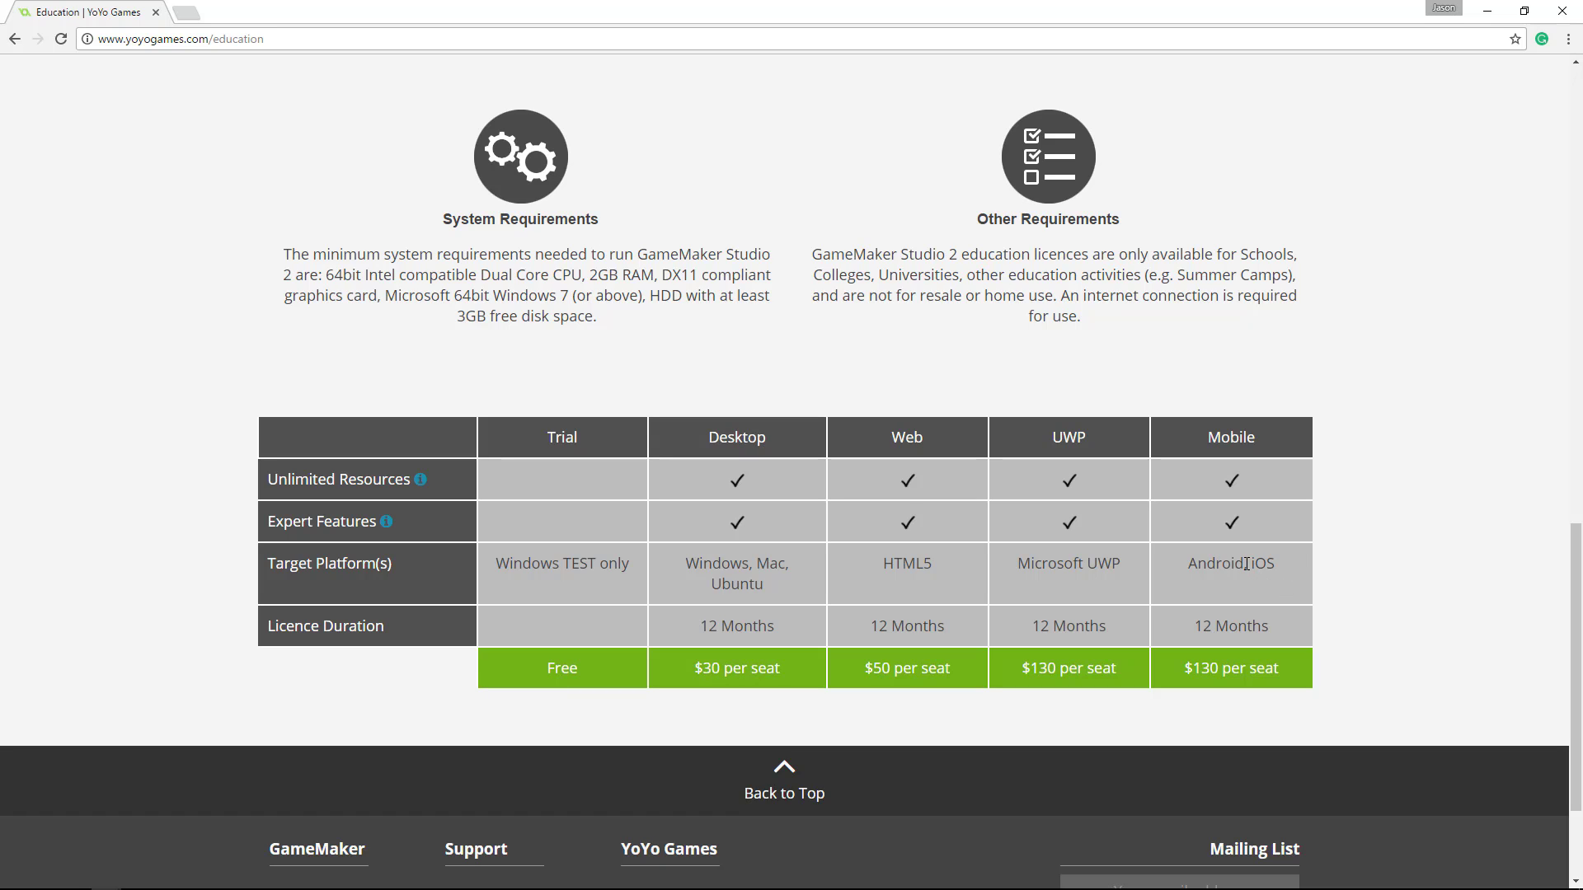
pyautogui.doubleClick(1230, 564)
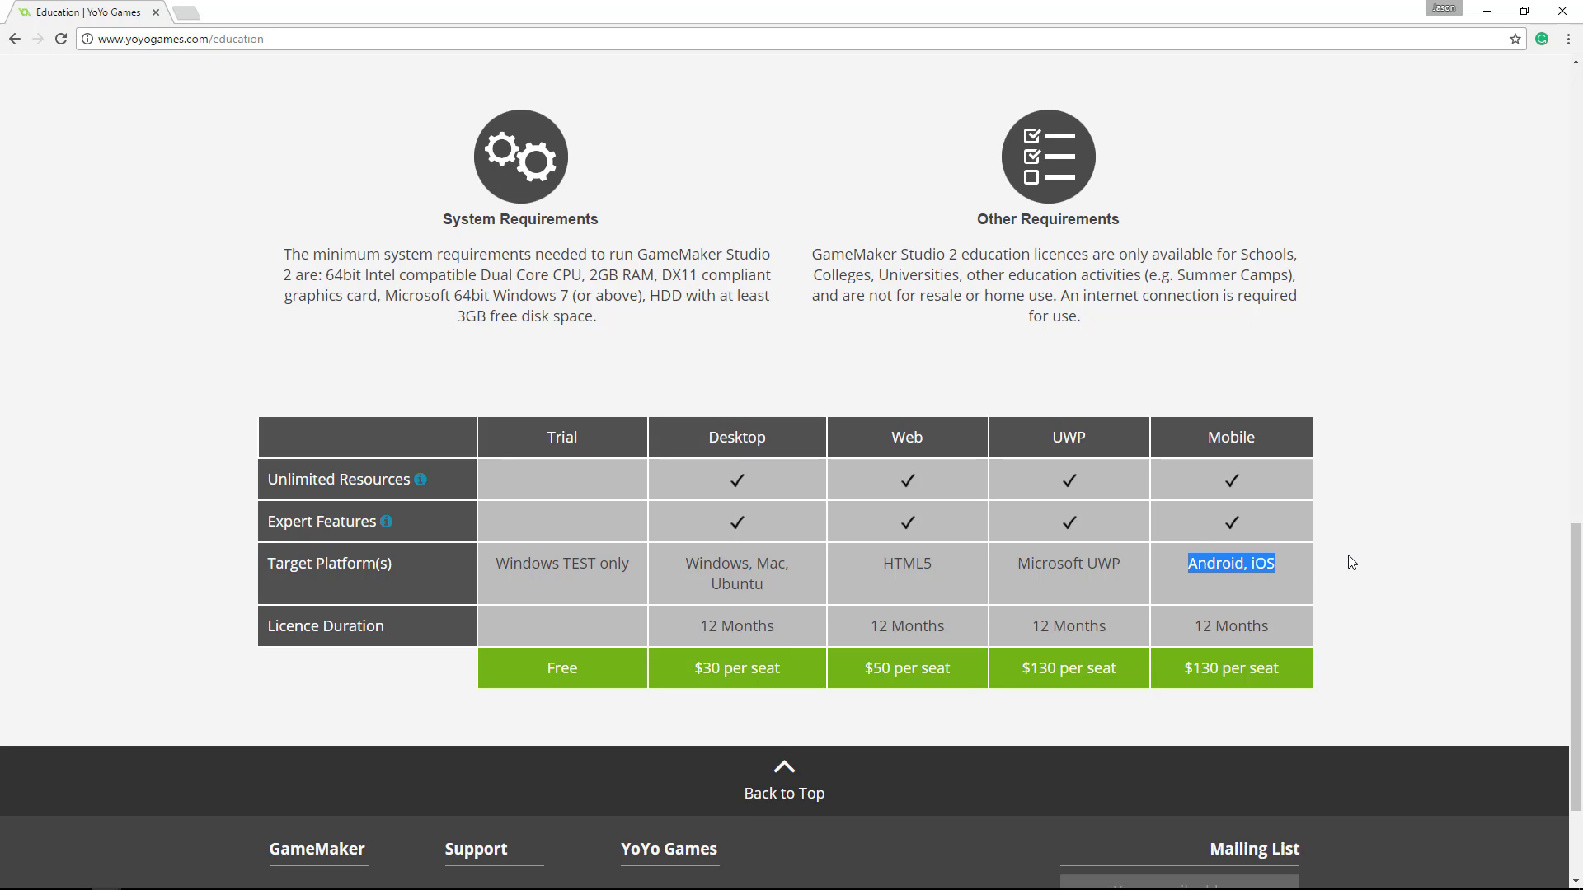
pyautogui.click(1230, 668)
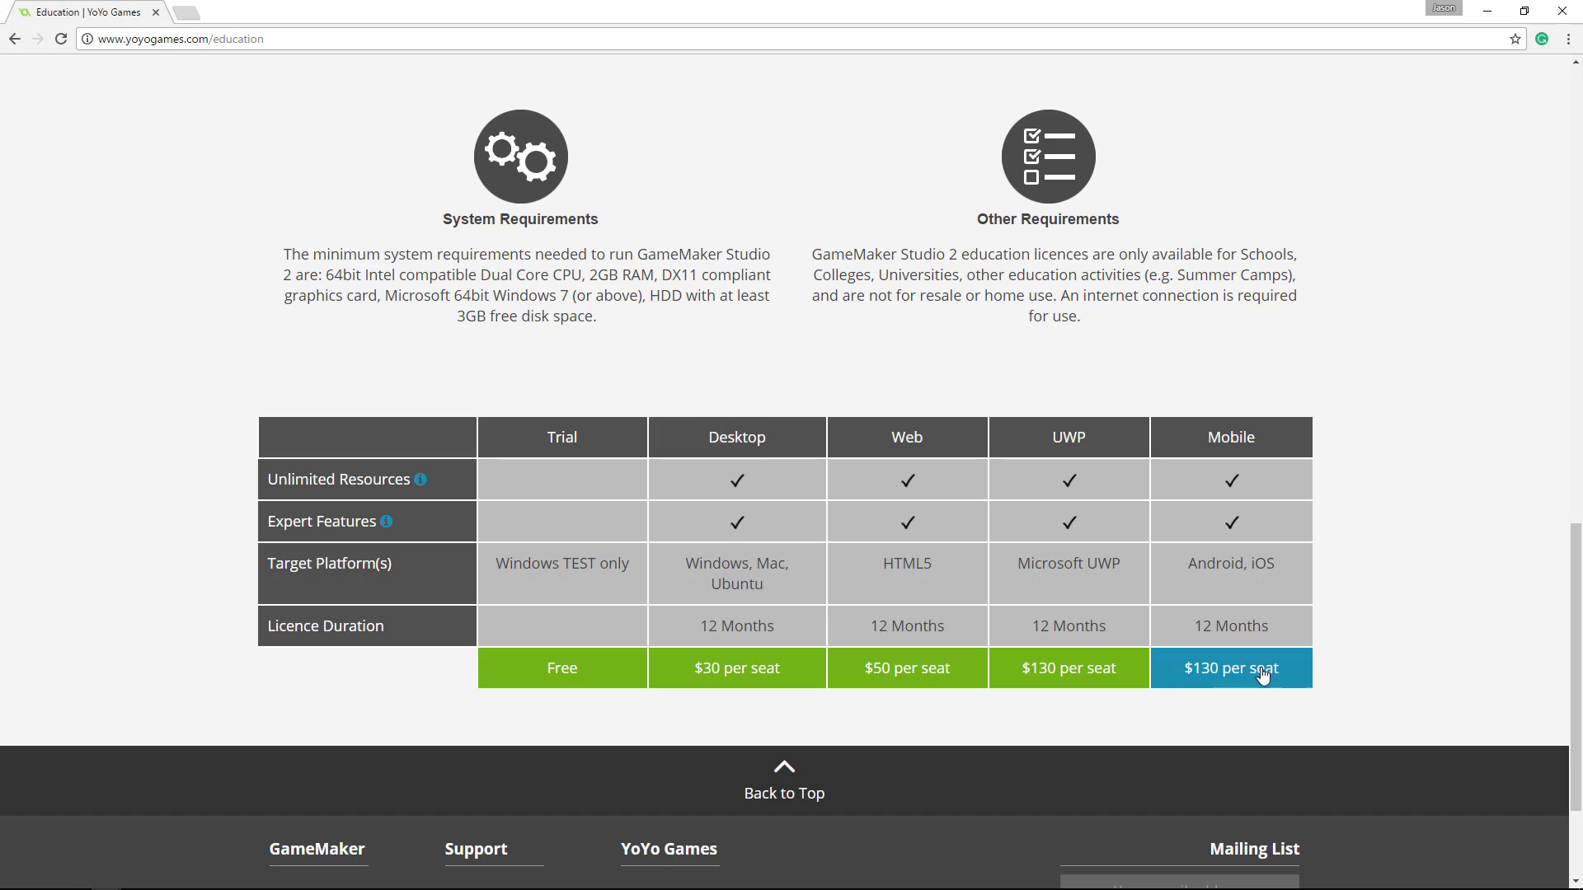
pyautogui.moveTo(1350, 589)
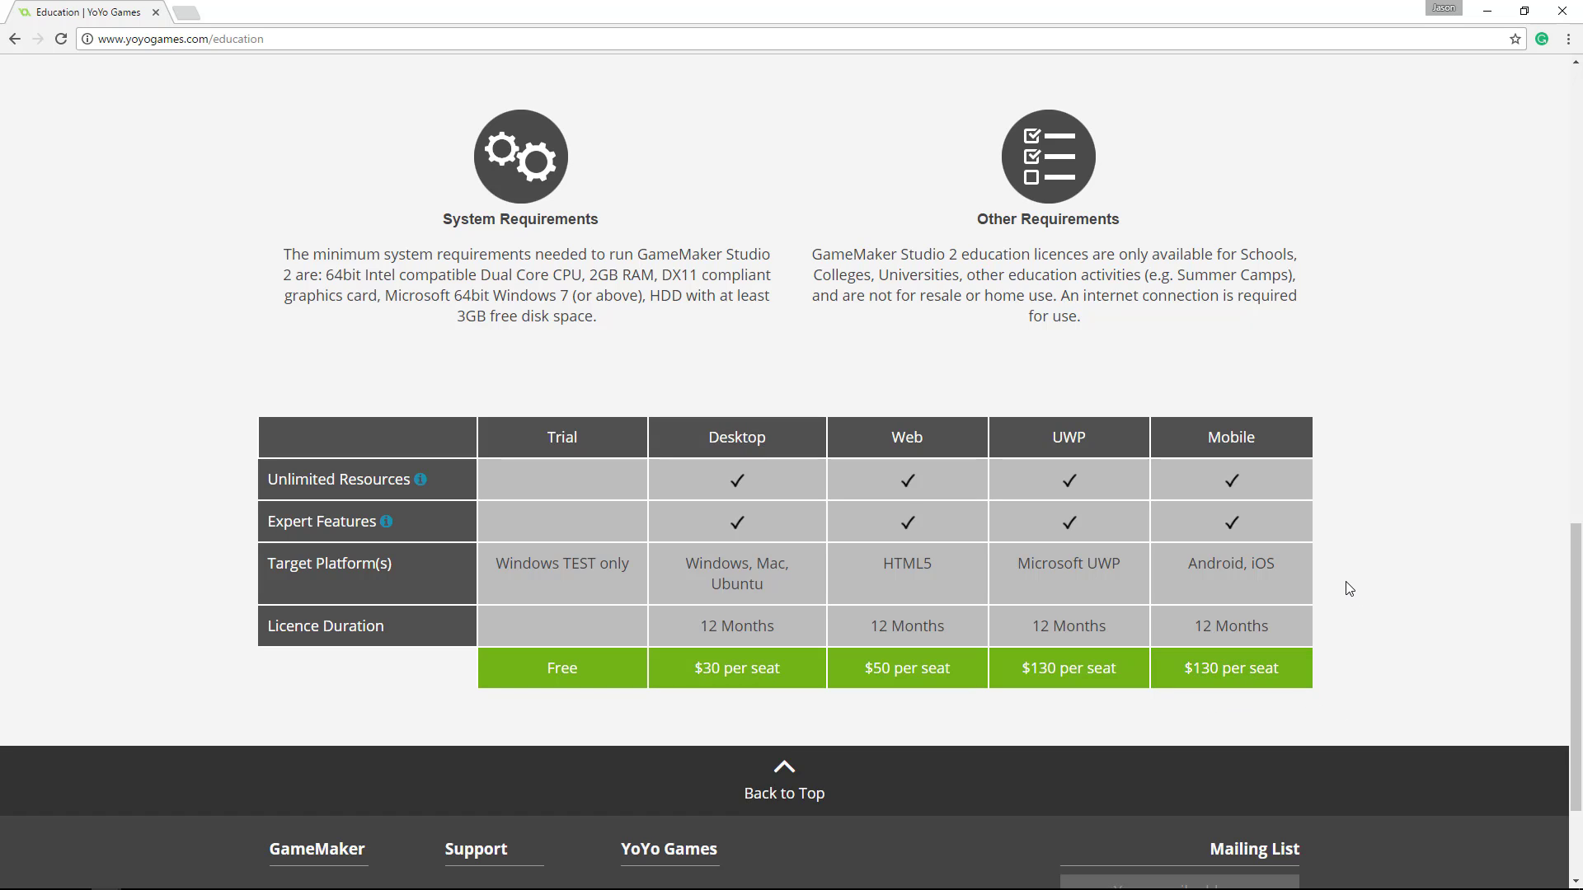
pyautogui.moveTo(1236, 375)
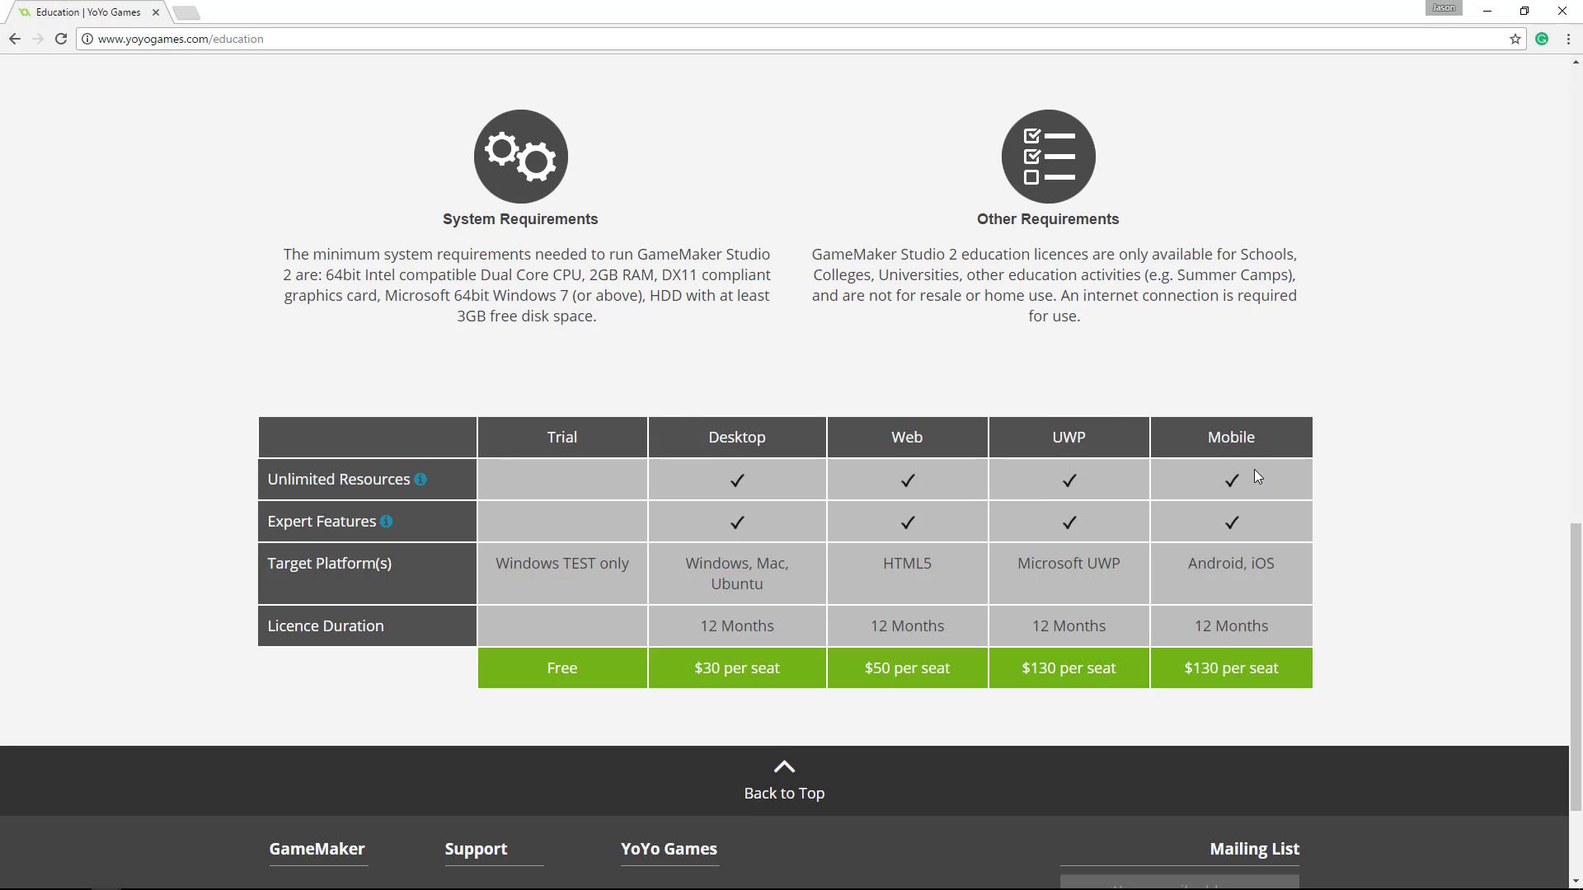
pyautogui.moveTo(1115, 546)
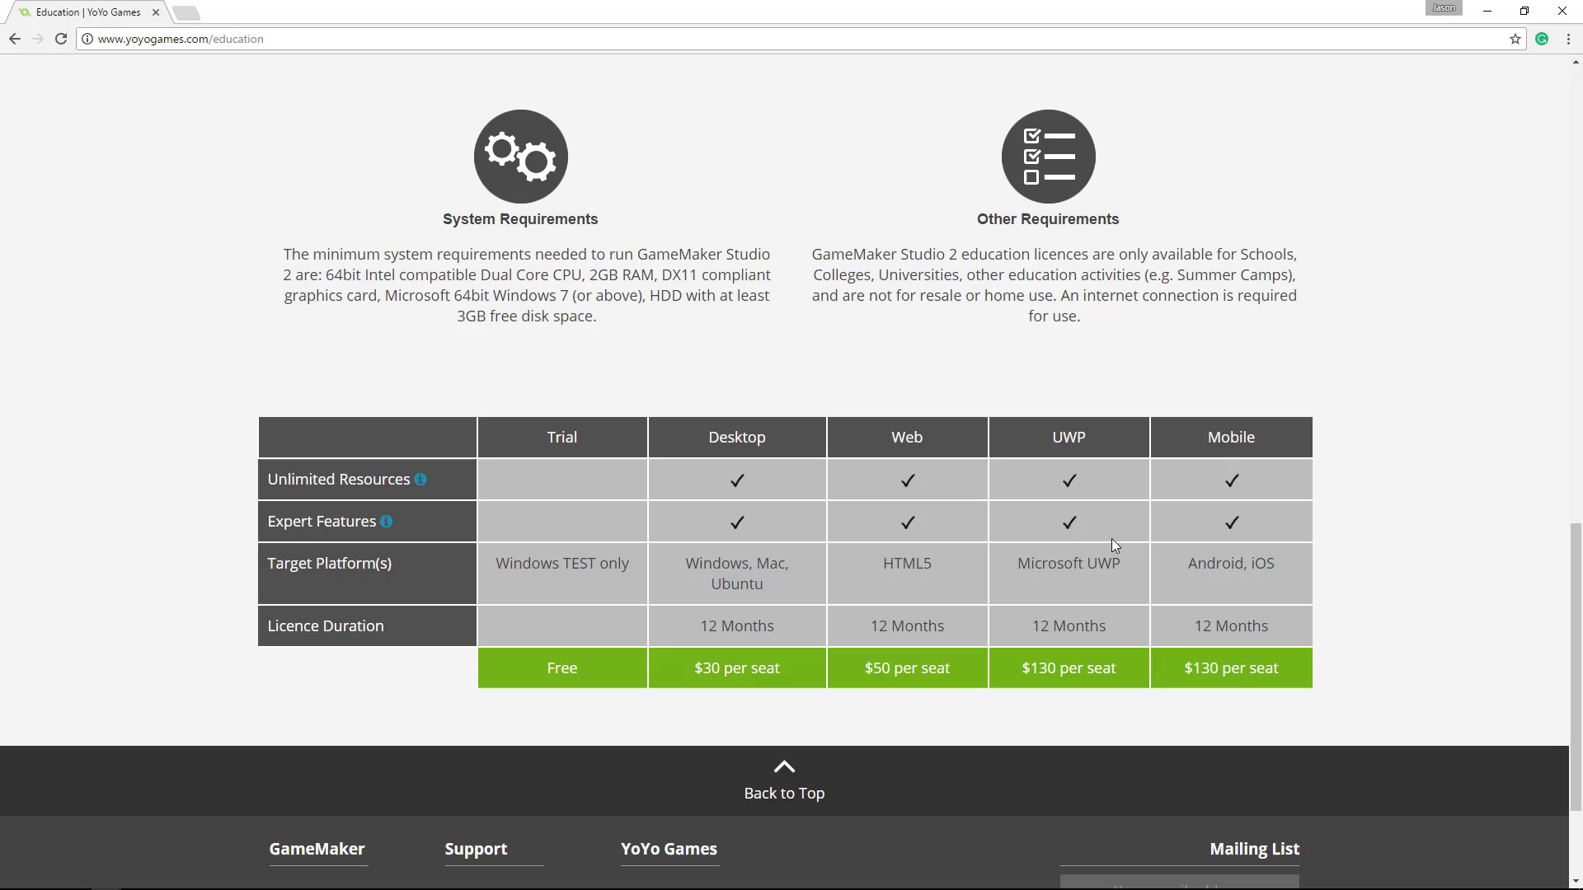
pyautogui.moveTo(654, 488)
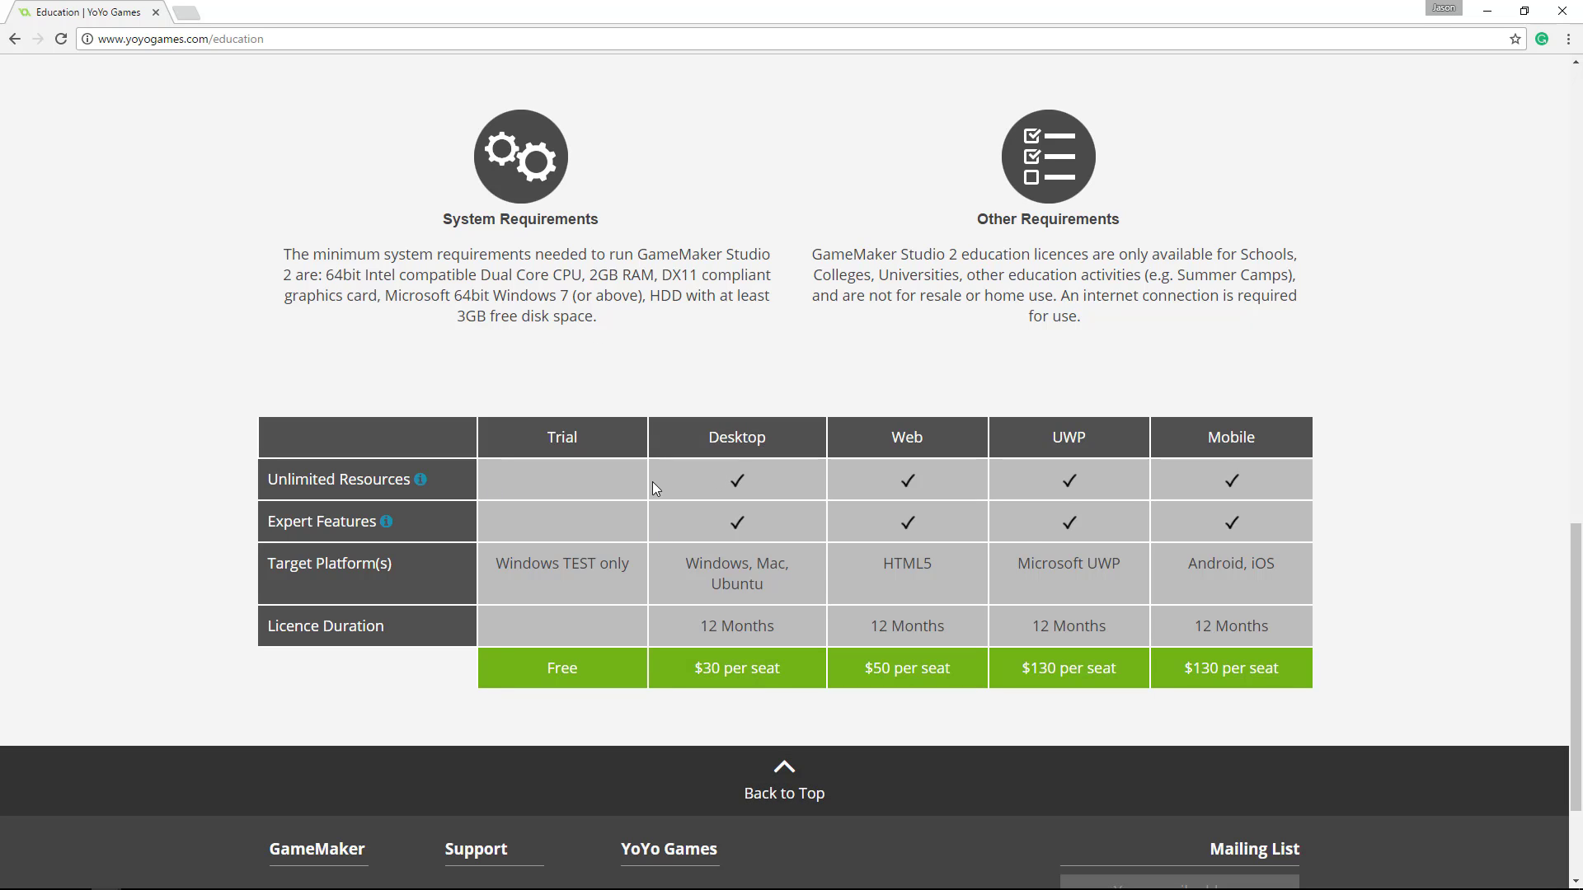
pyautogui.moveTo(569, 605)
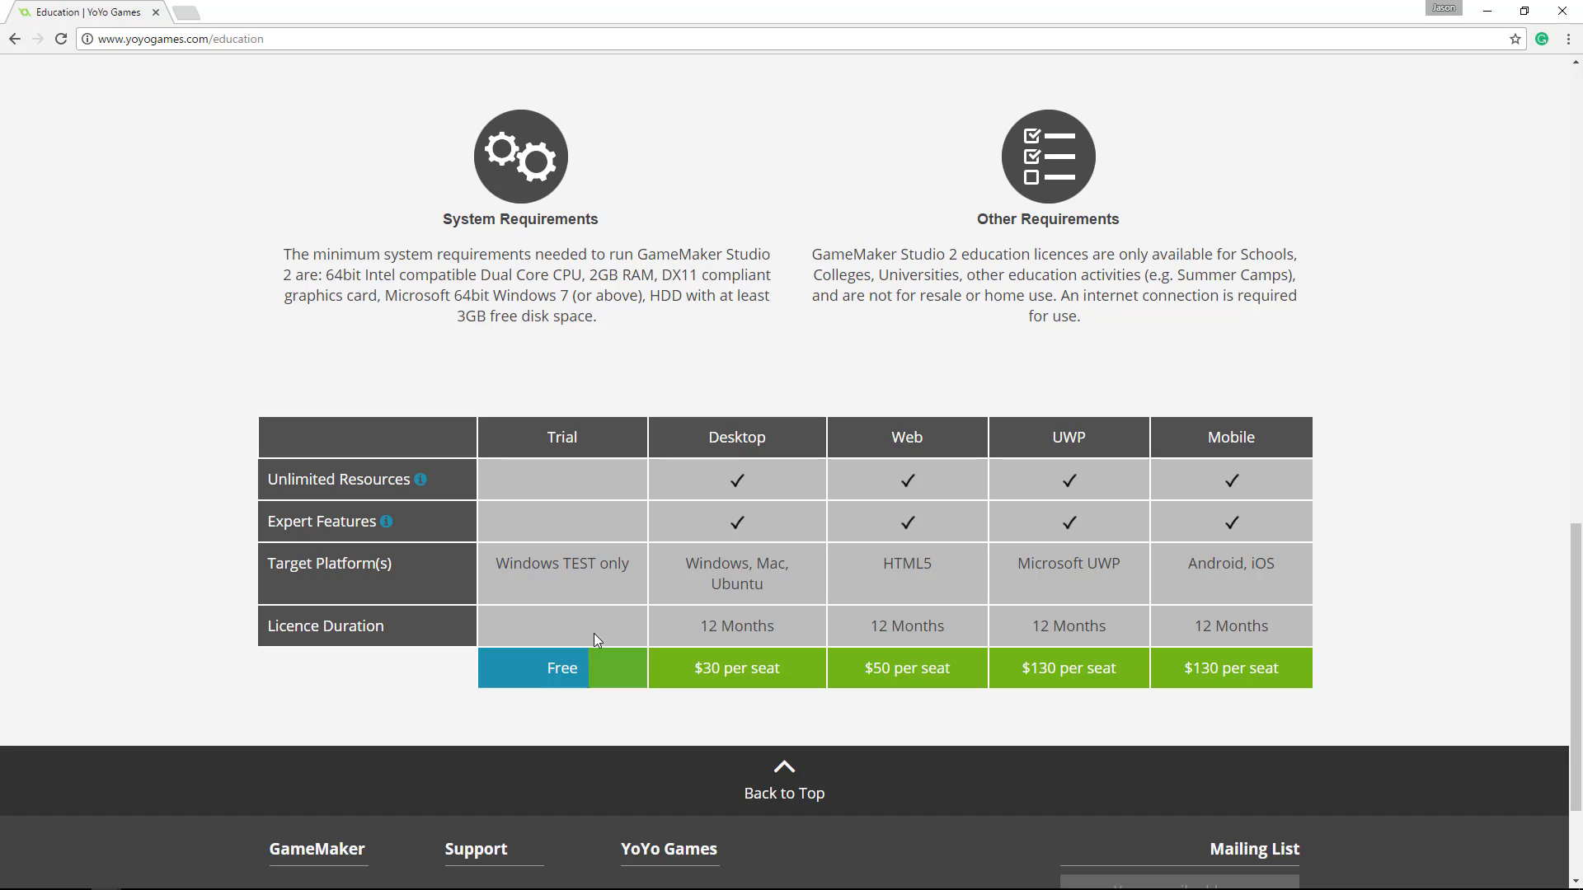
pyautogui.moveTo(561, 413)
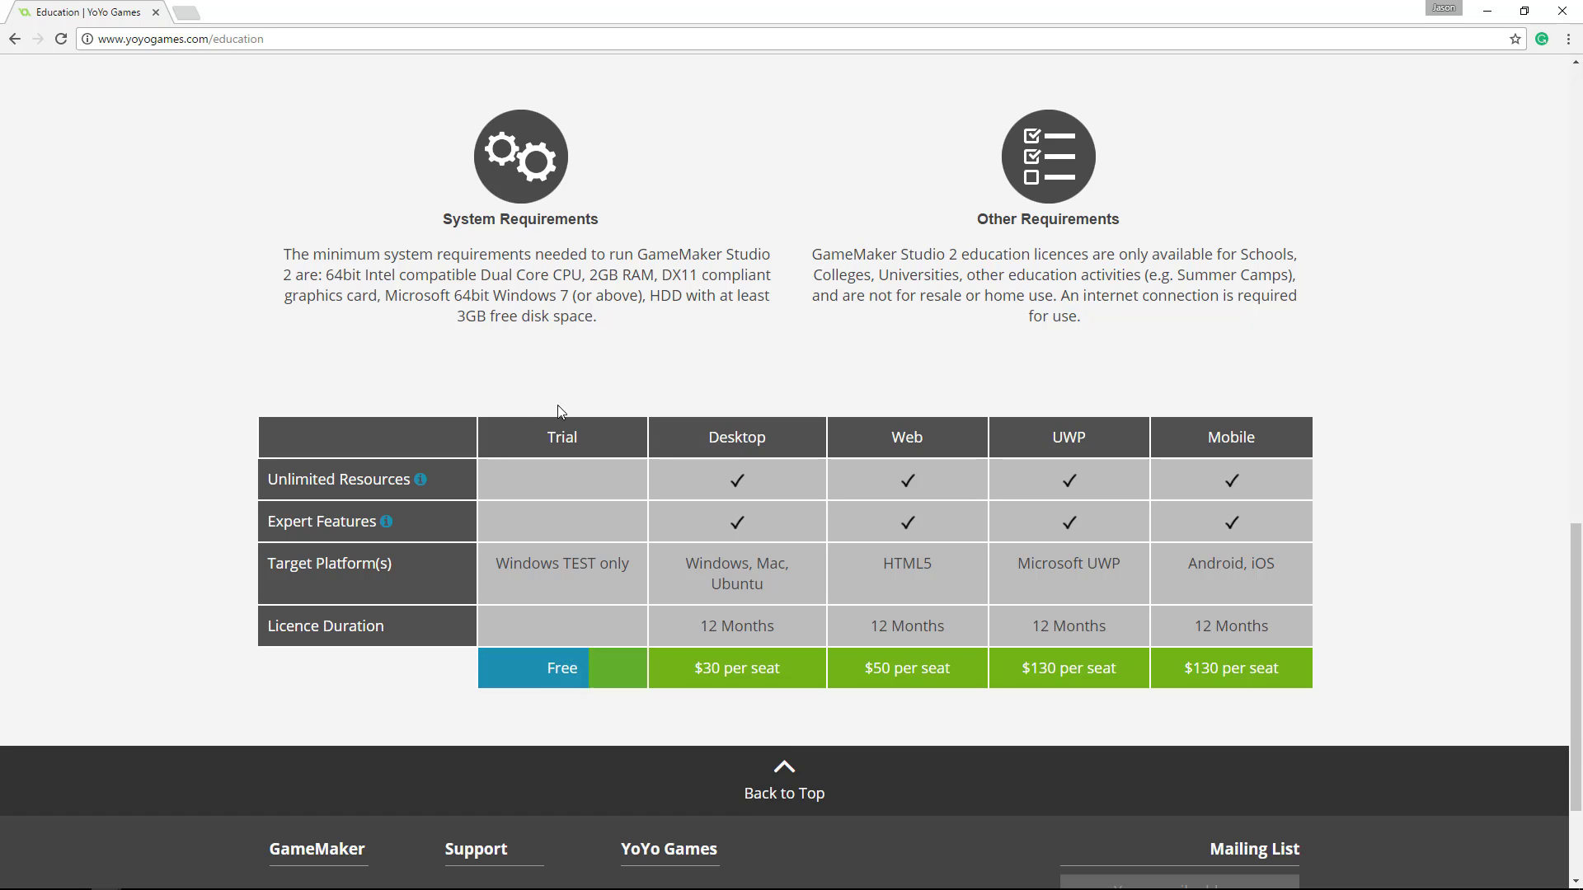